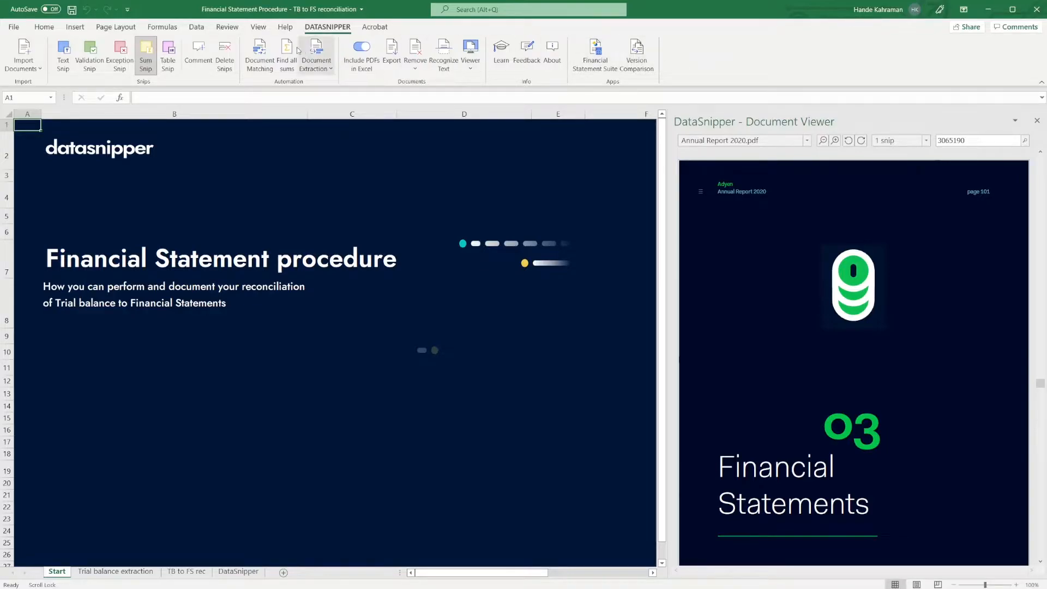
Step: Switch to the Sums sheet listing found totals and their parts by page
left_click(317, 55)
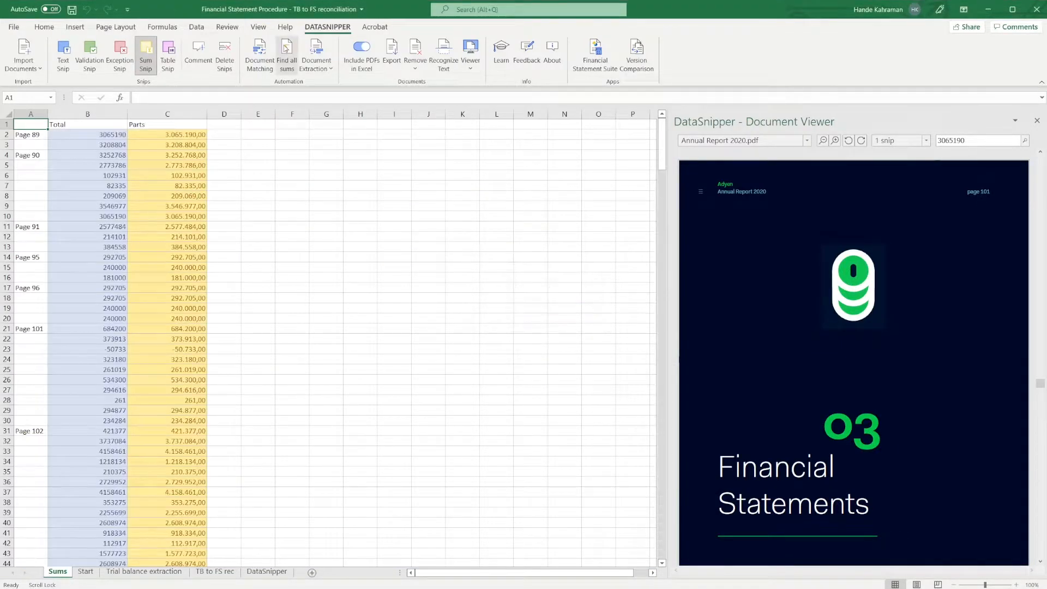
mouse_move(287, 56)
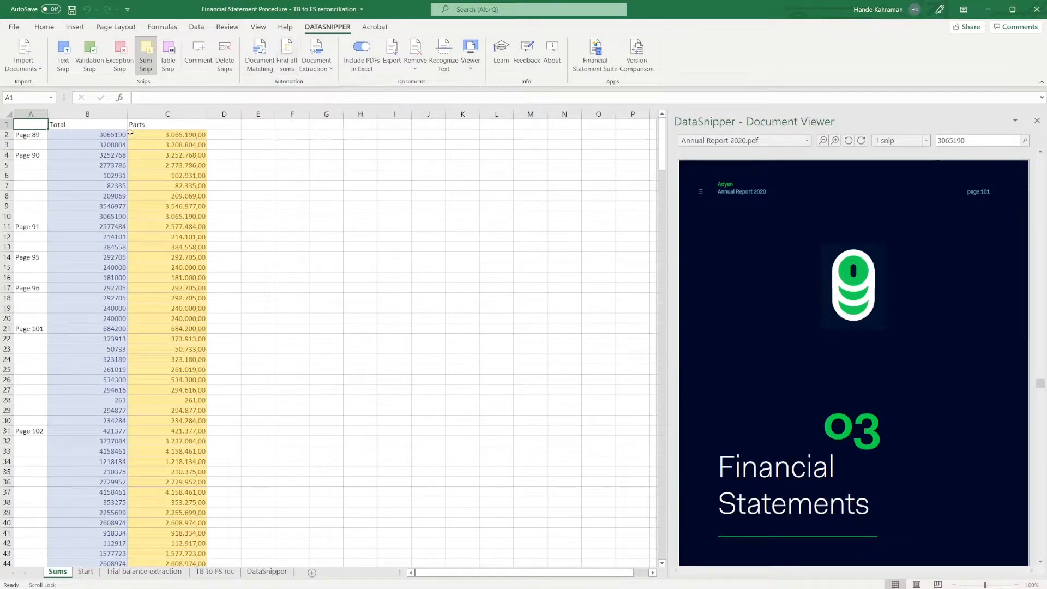
Step: Jump to the 3065190 total's source and page ahead to page 104's Consolidated Statement of Comprehensive Income
left_click(87, 134)
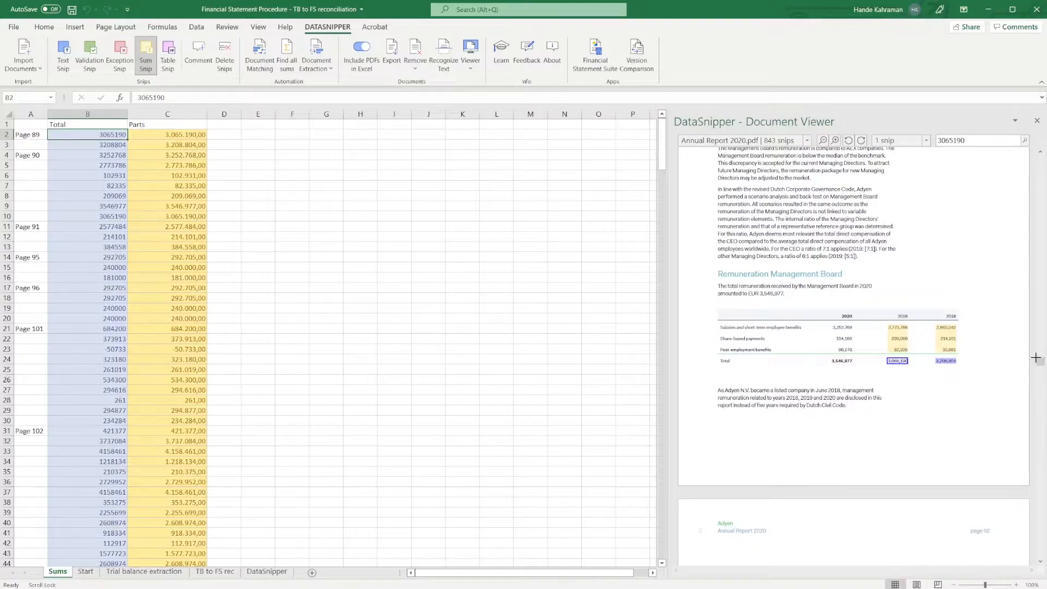
scroll("down", 3)
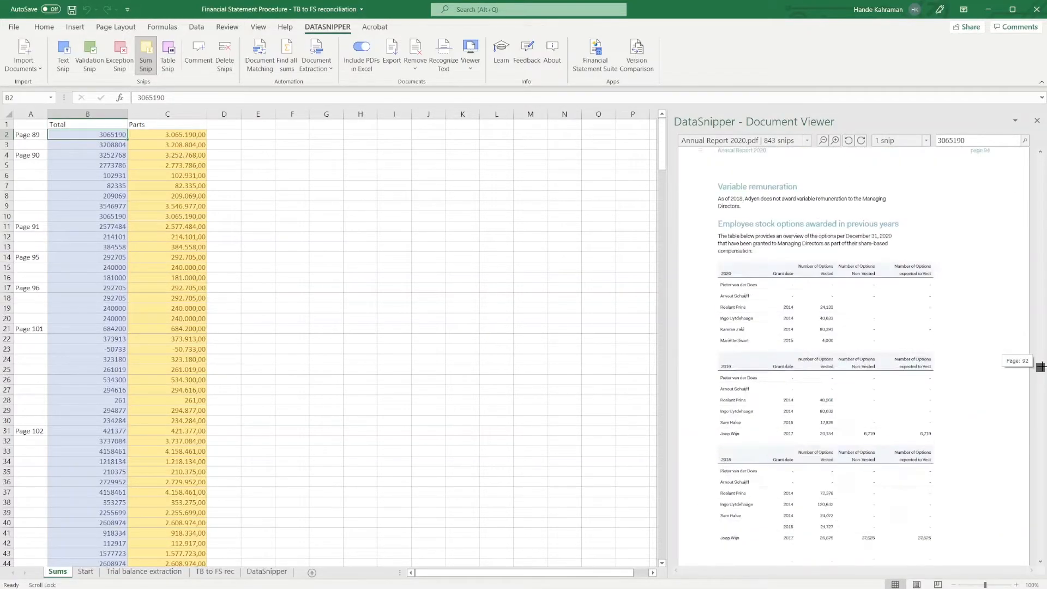
scroll("down", 3)
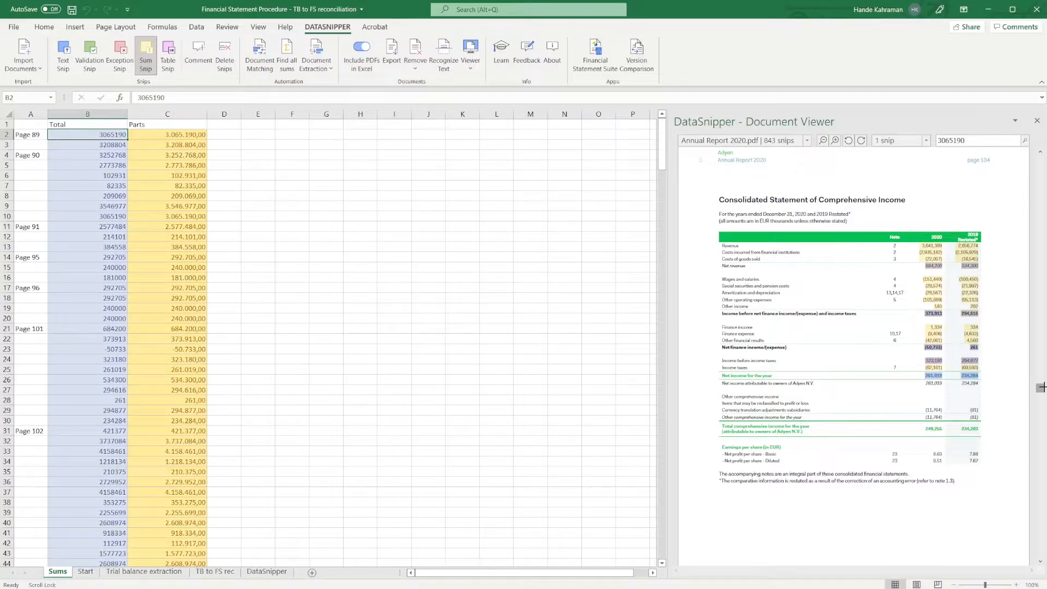
mouse_move(894, 347)
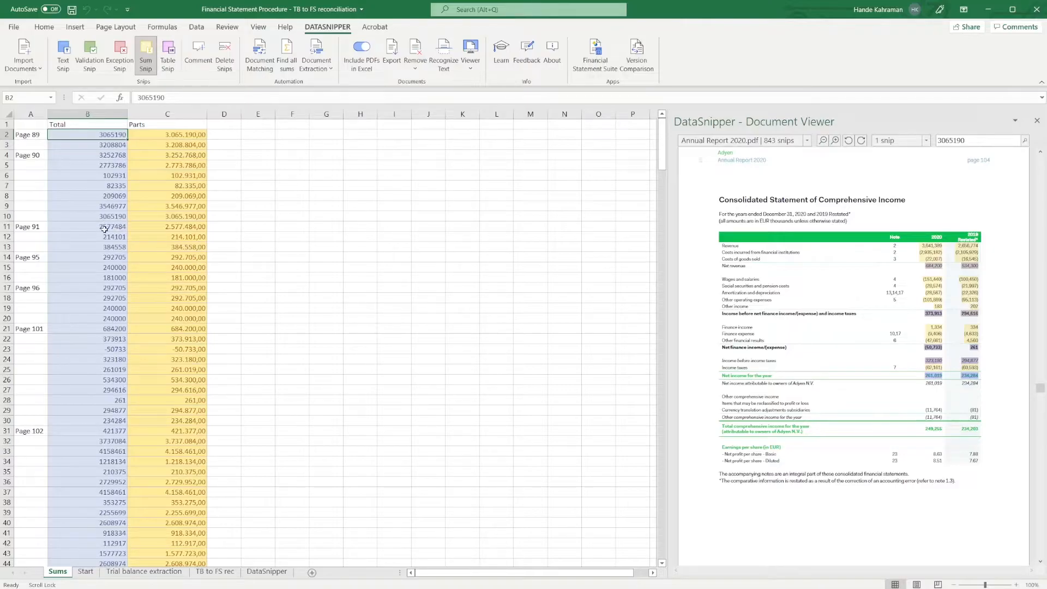
Step: Jump to the source of the 2,577,484 total, the remuneration table on page 91
left_click(88, 227)
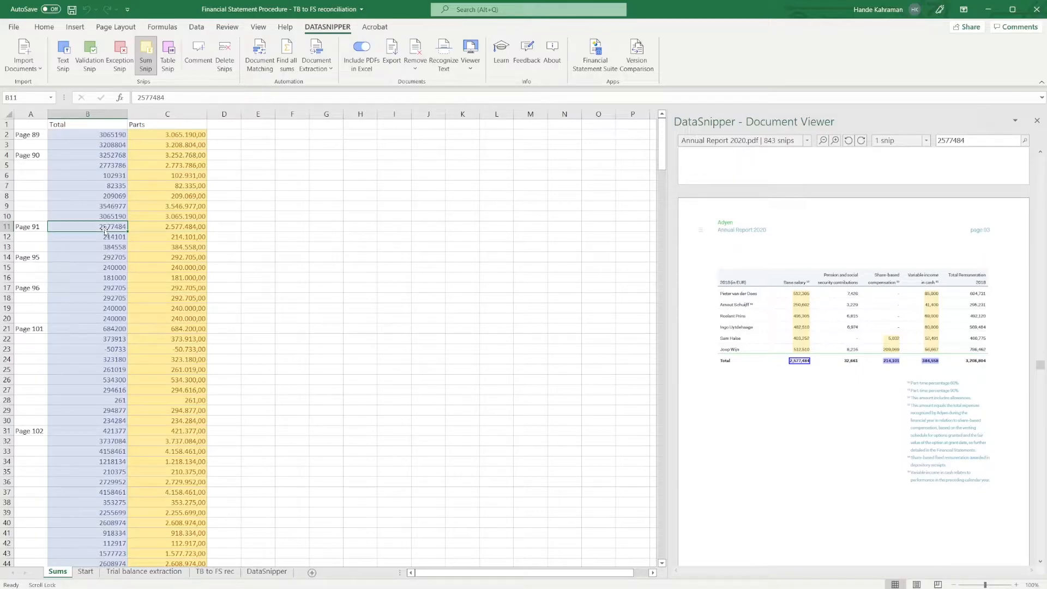
mouse_move(840, 292)
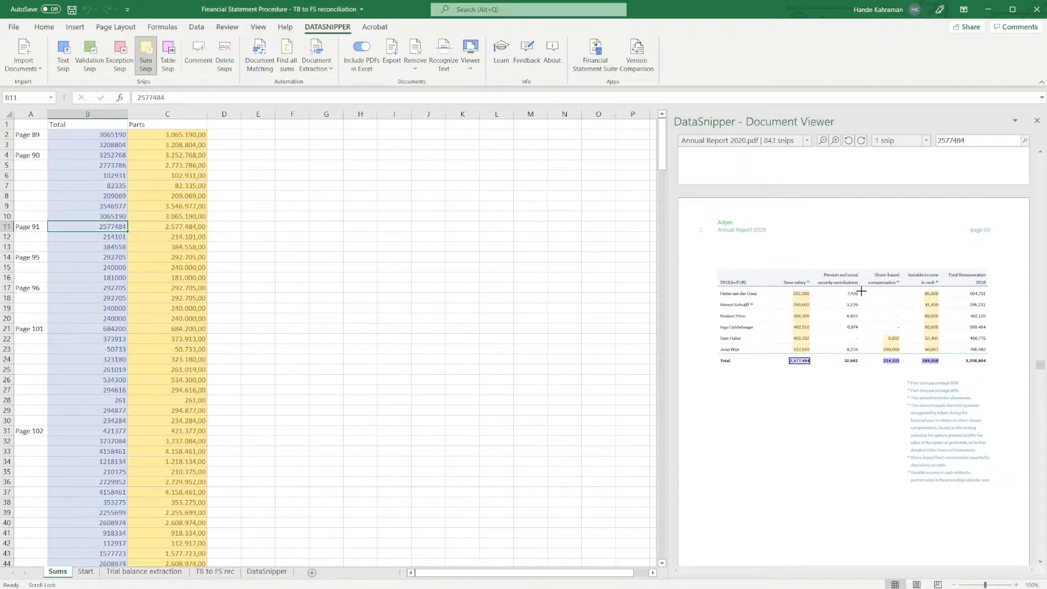
mouse_move(832, 289)
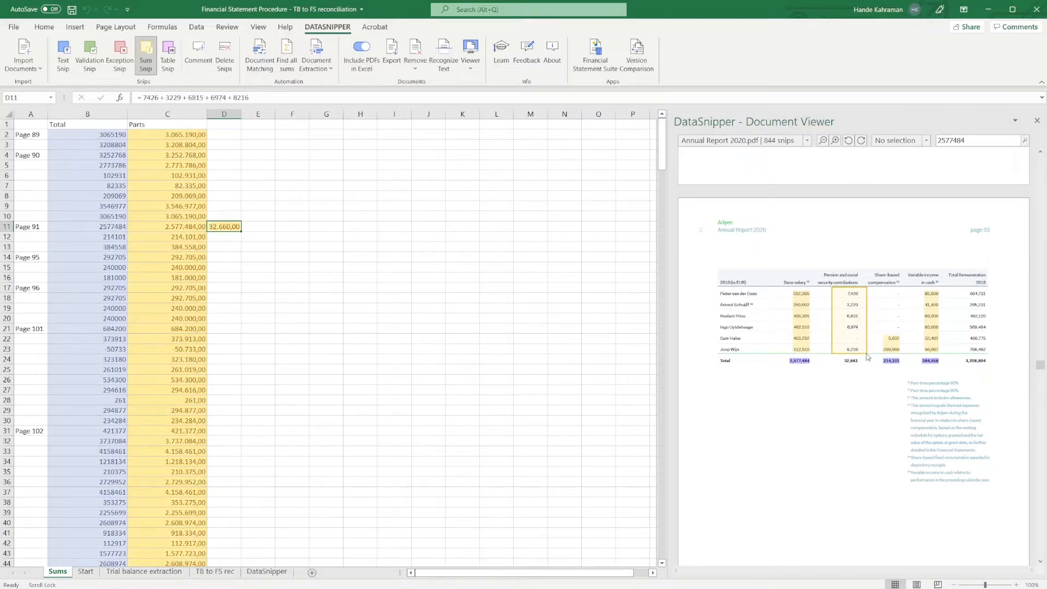
mouse_move(371, 93)
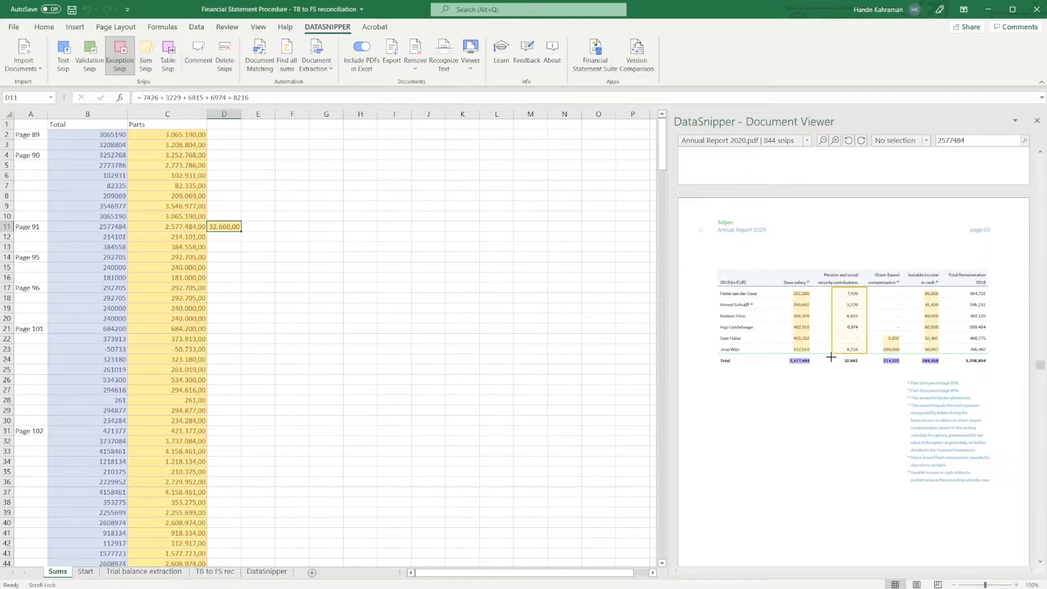
Step: Mark E11 with an X exception on the 32,681 total and confirm the reviewer comment requesting further analysis
left_click(257, 227)
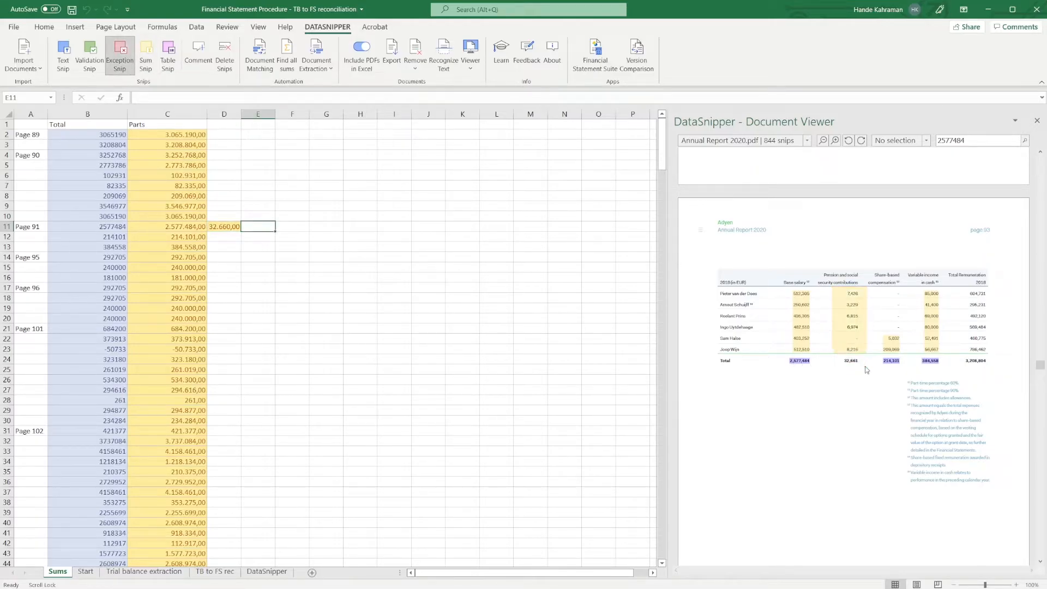
type("X")
type("needs further analysis")
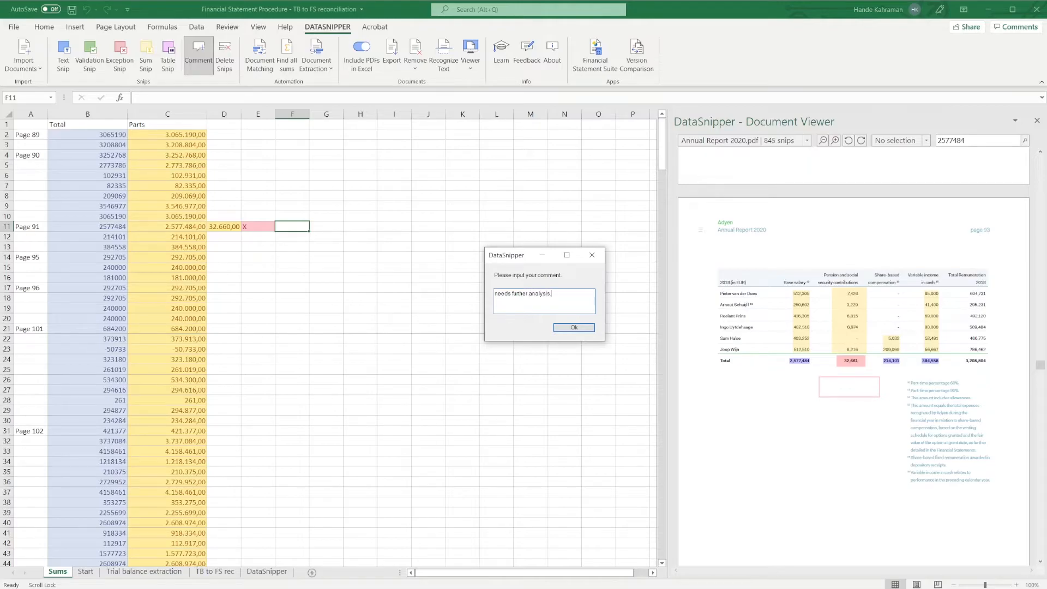
left_click(572, 329)
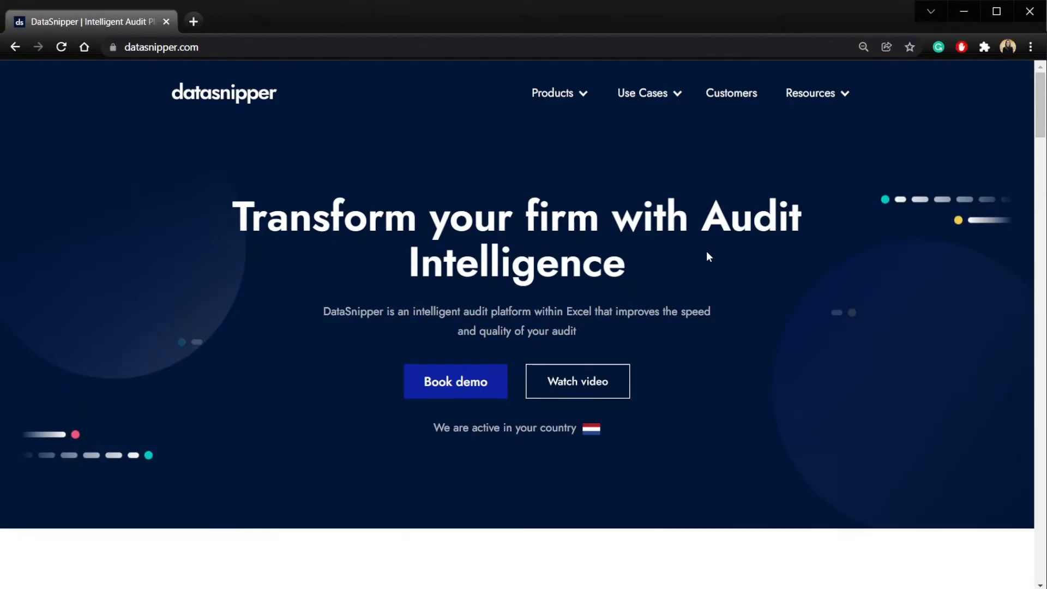
Step: Go to the Financial Statement Suite product page and scroll to the mathematical accuracy verification feature
left_click(553, 93)
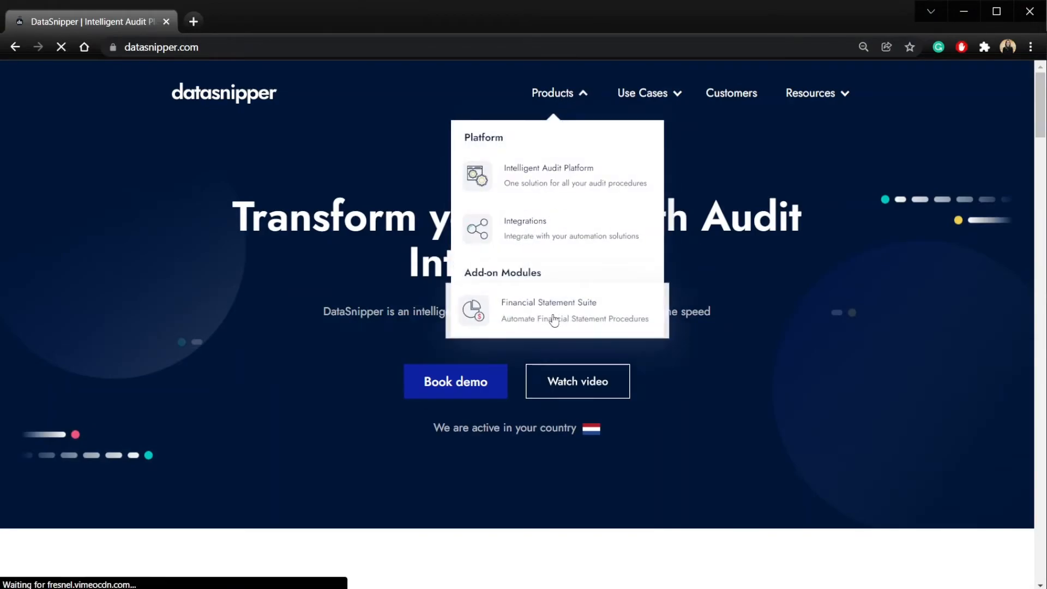
left_click(548, 302)
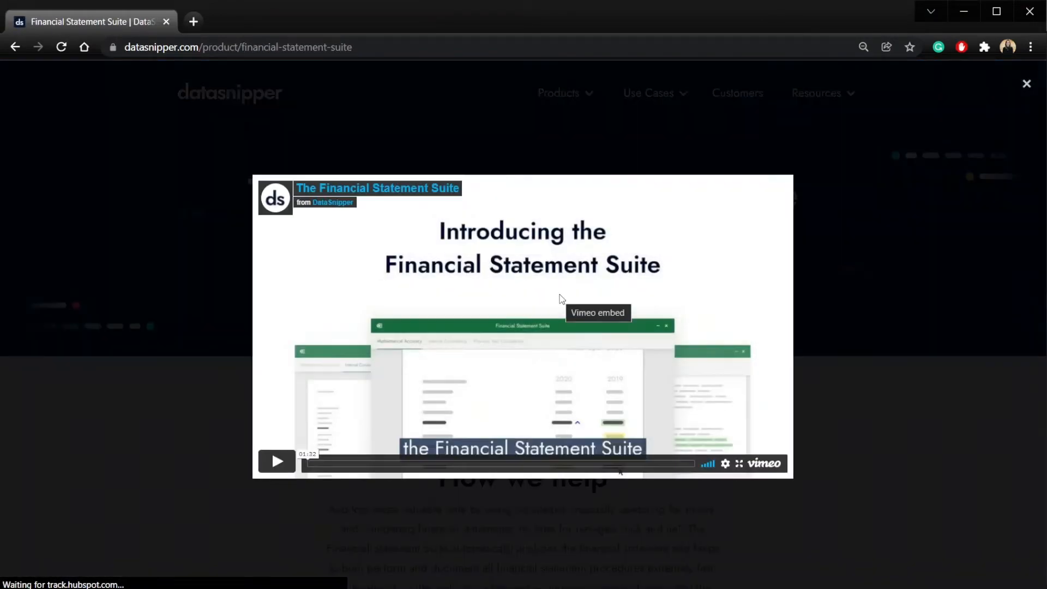
mouse_move(875, 372)
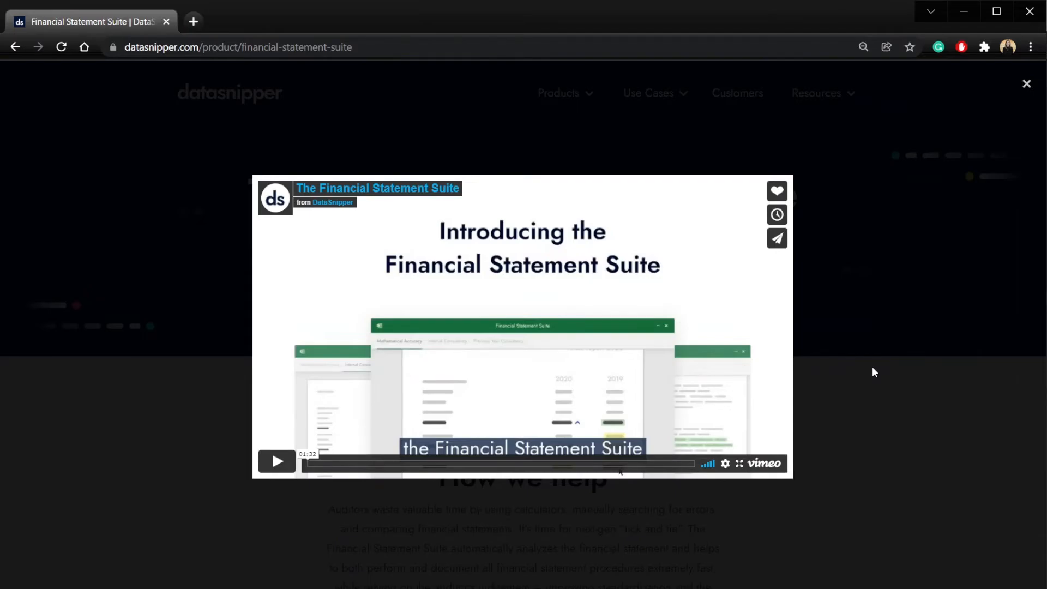
left_click(1026, 84)
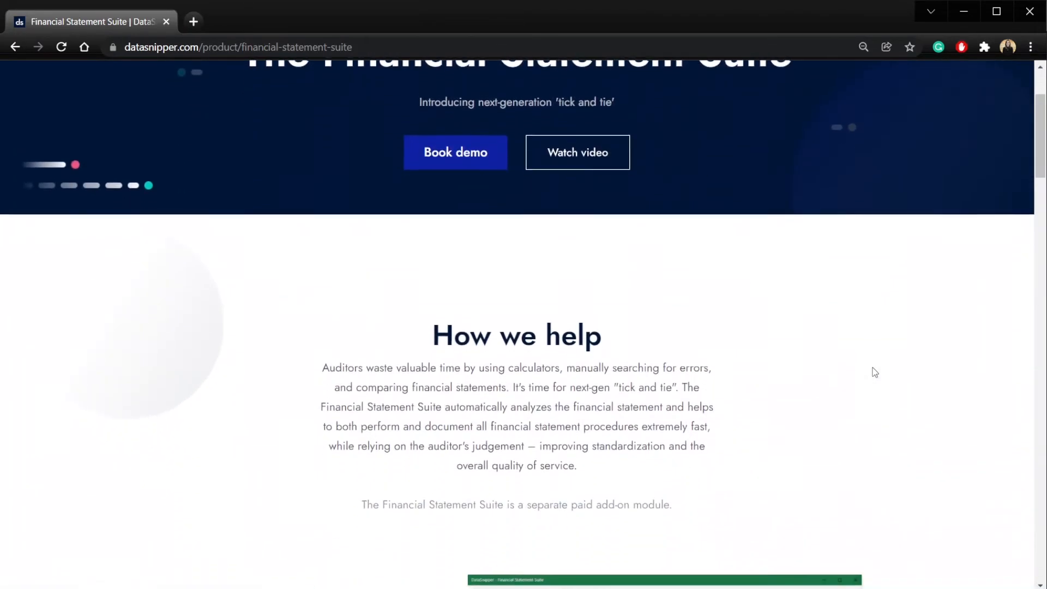
scroll("down", 3)
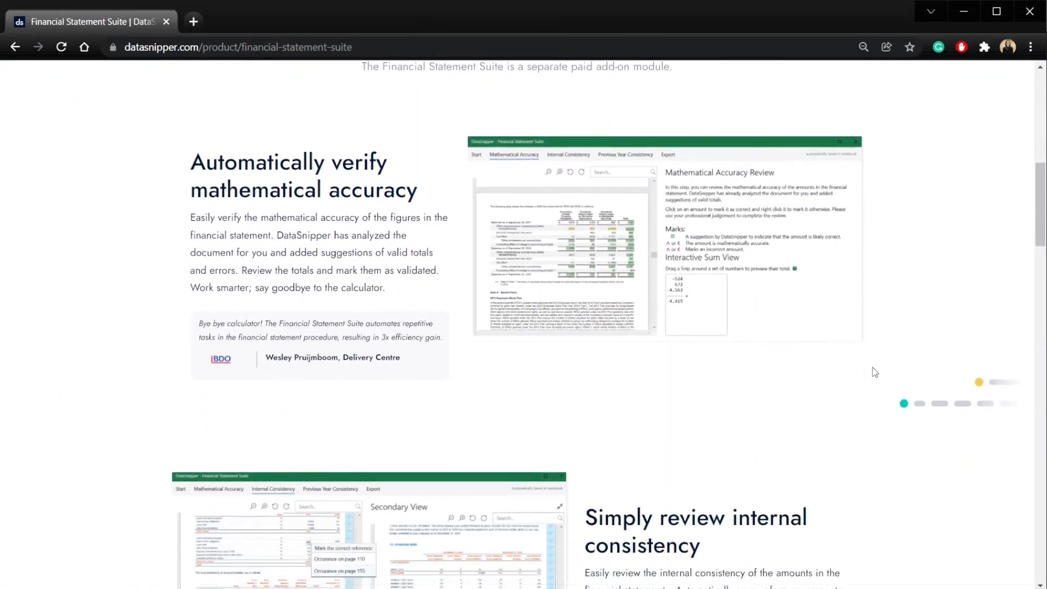